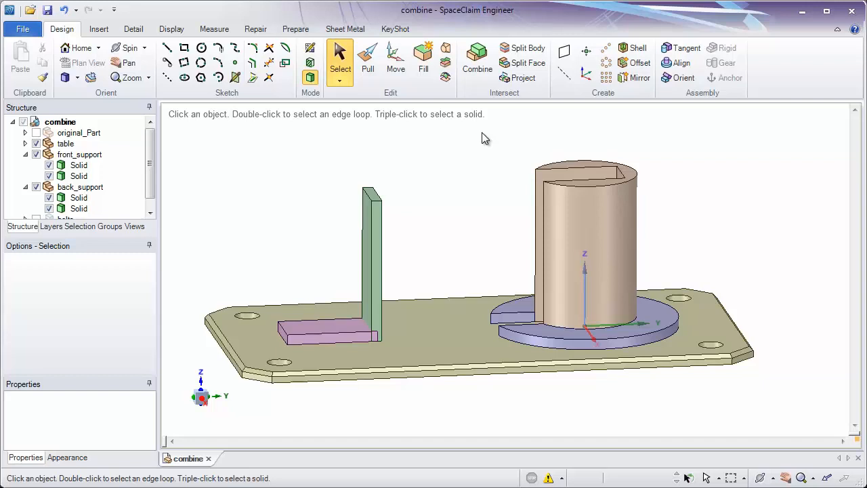
pyautogui.moveTo(477, 60)
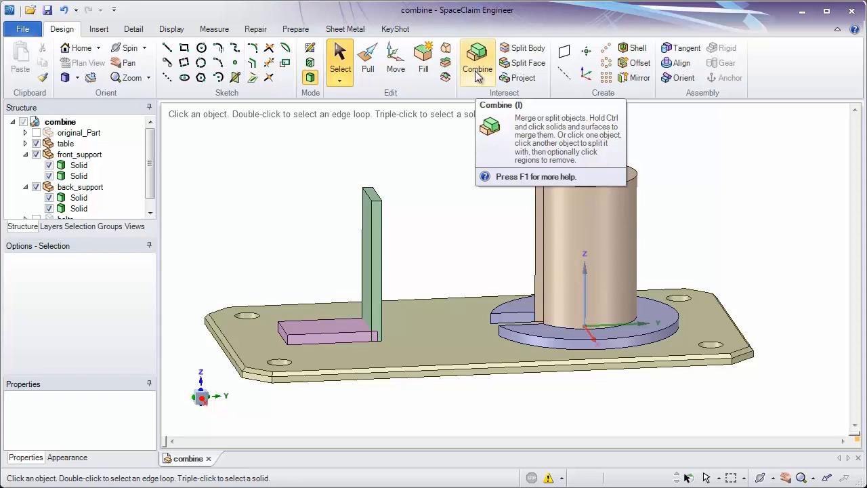
# Request F1 help while hovering the Combine tool in the Design tab
pyautogui.press('f1')
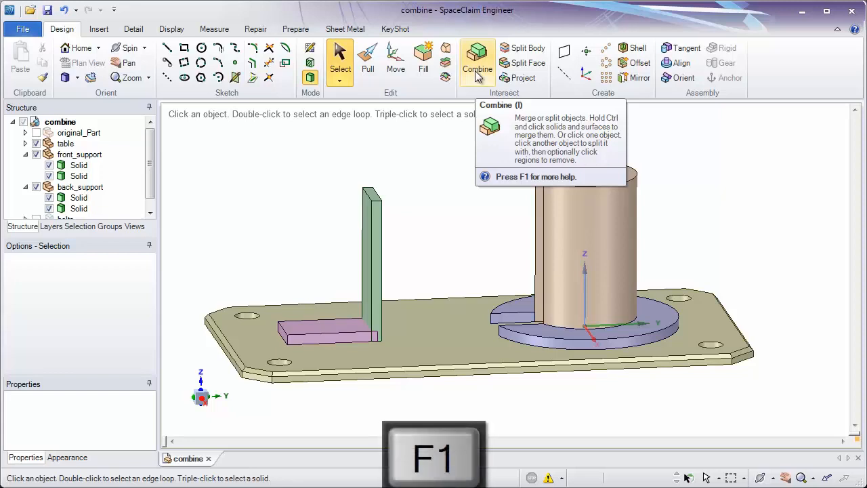
# Read the Combining and splitting help topic down to 'To merge solids and surfaces'
pyautogui.press('f1')
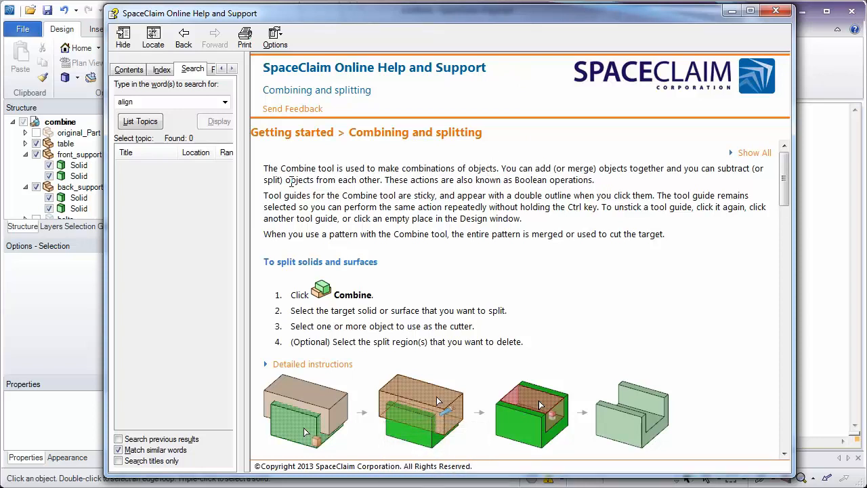
pyautogui.moveTo(265, 186)
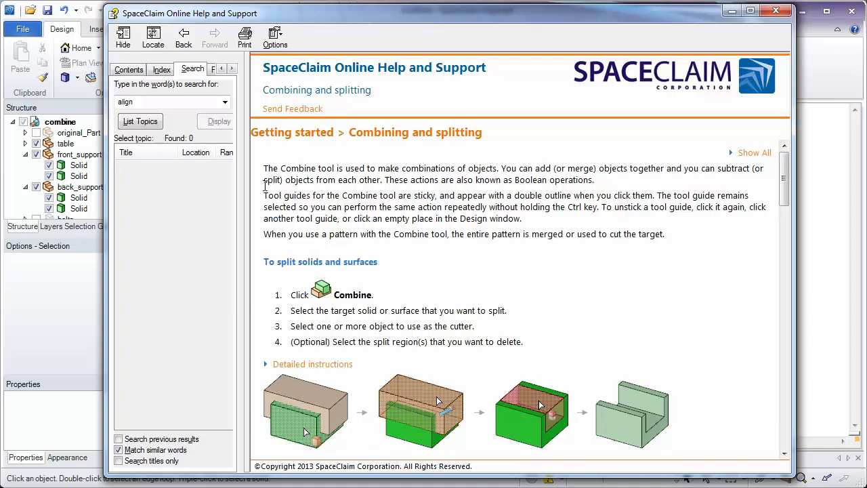
pyautogui.moveTo(271, 190)
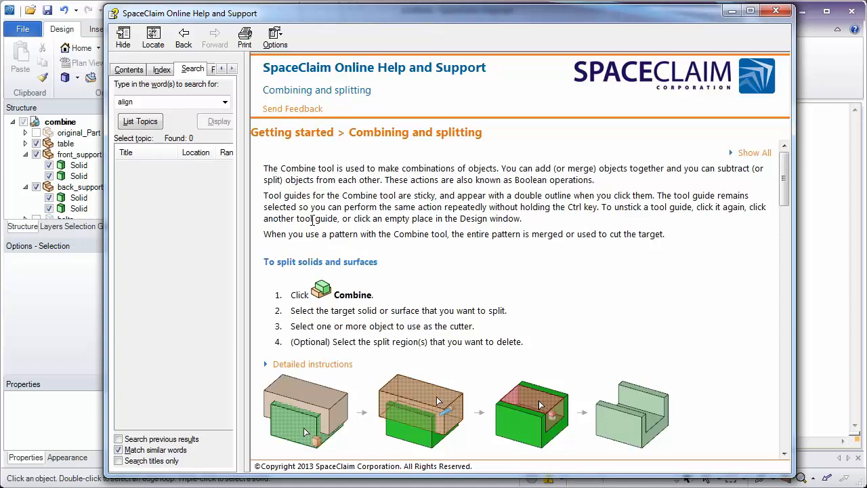
pyautogui.moveTo(342, 229)
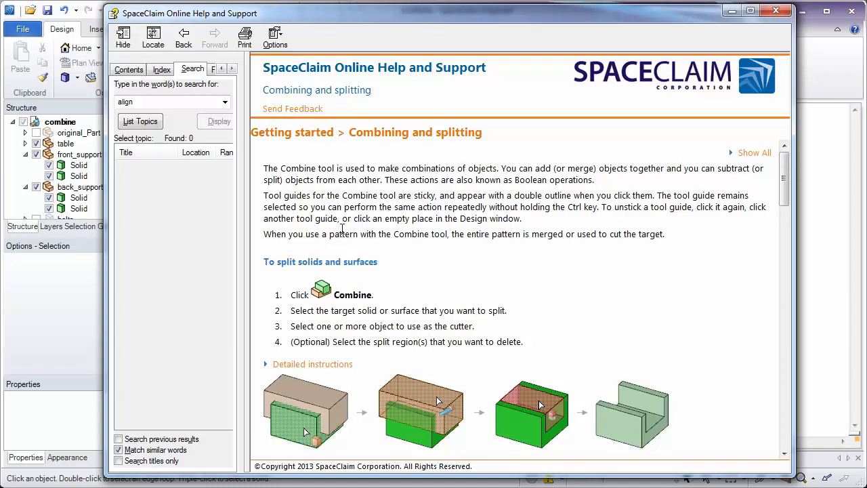
pyautogui.scroll(-3)
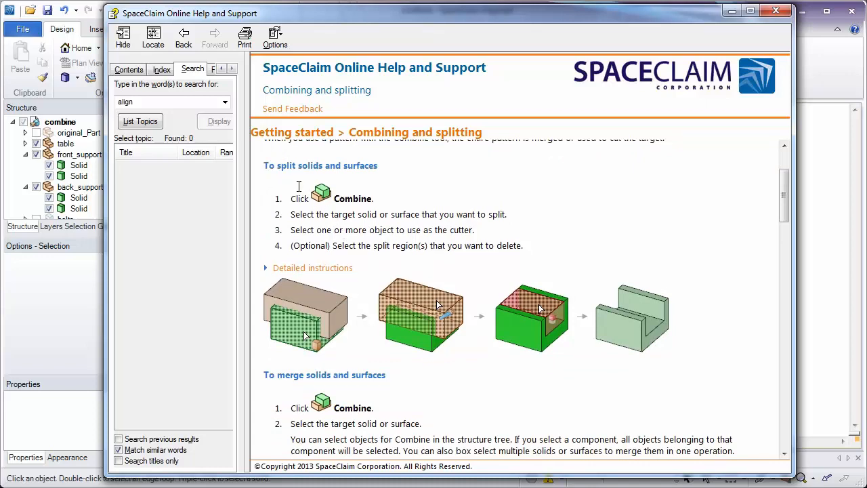
pyautogui.moveTo(351, 223)
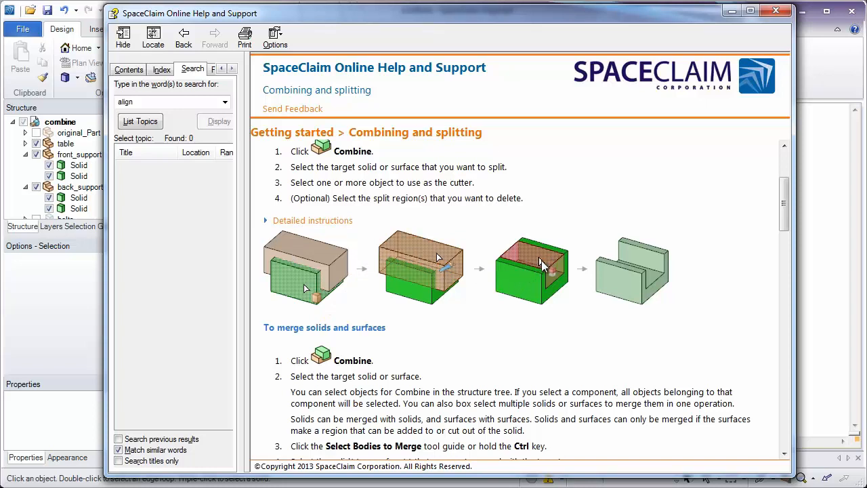
pyautogui.moveTo(525, 254)
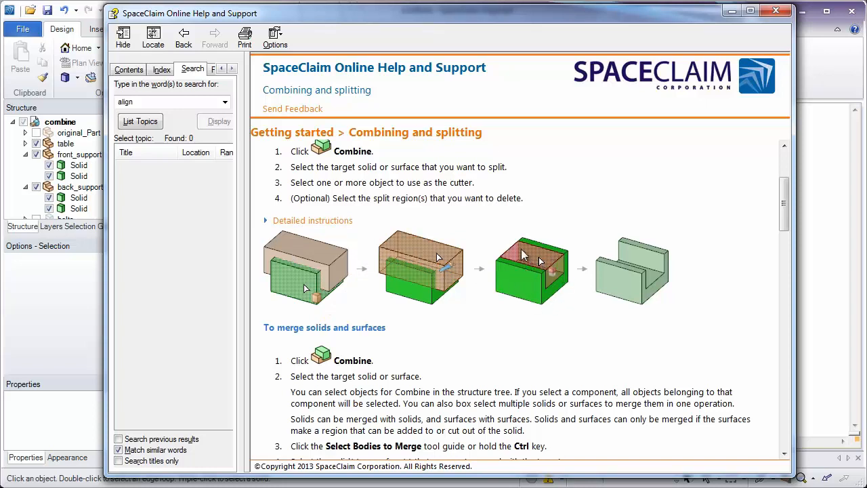
pyautogui.moveTo(498, 284)
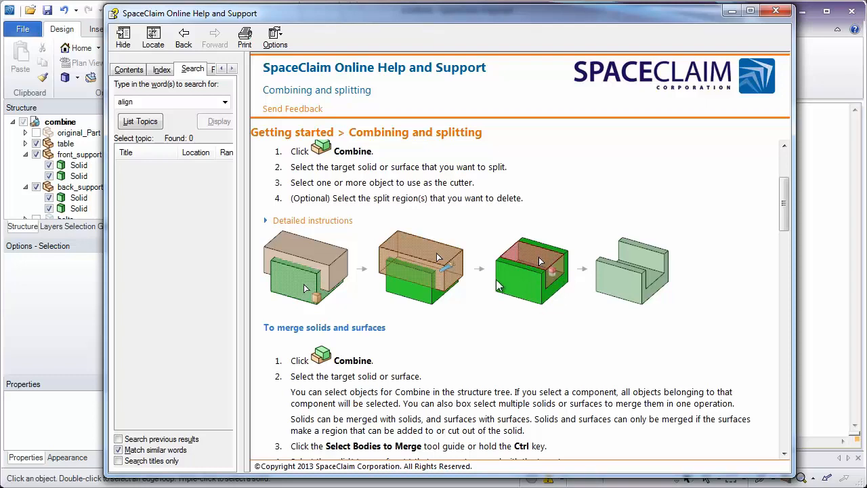
pyautogui.scroll(-3)
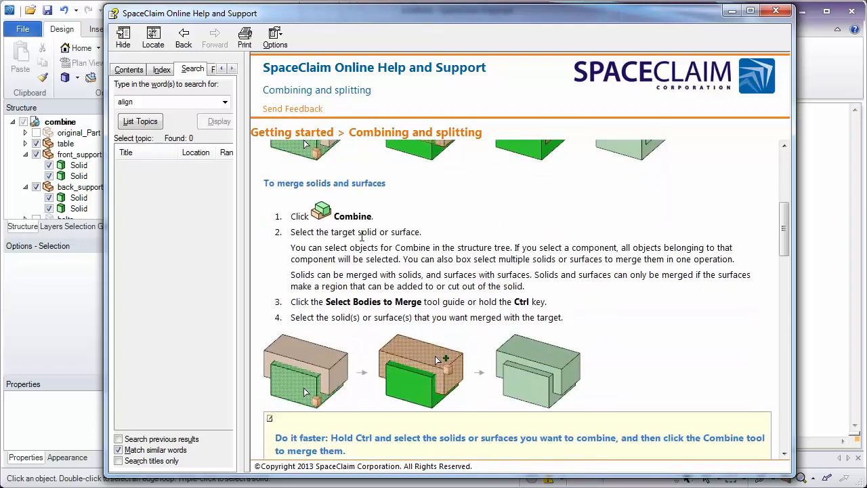
pyautogui.scroll(-3)
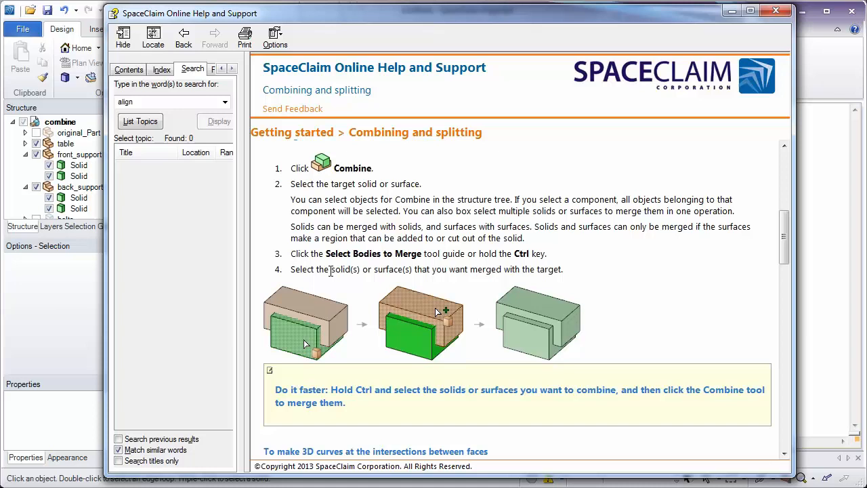
pyautogui.moveTo(305, 347)
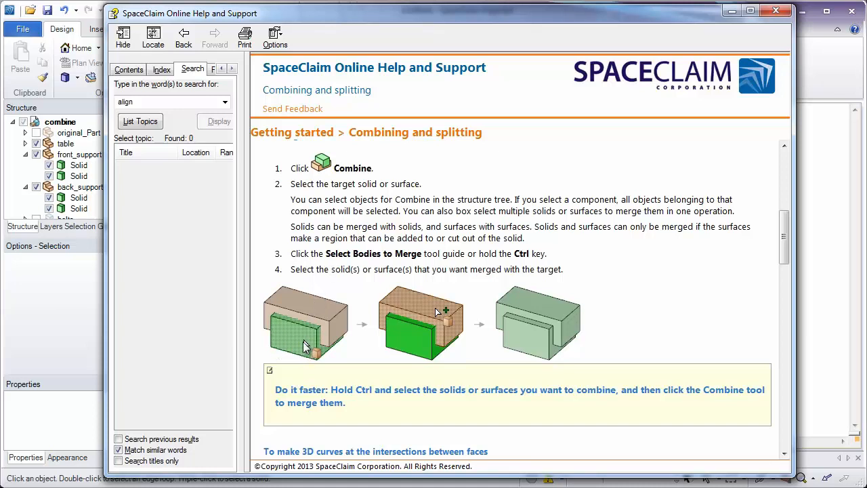
pyautogui.moveTo(333, 320)
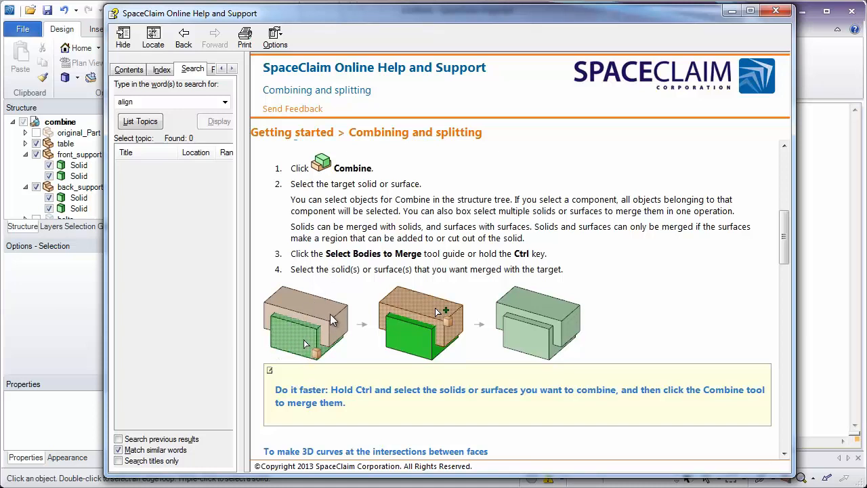
pyautogui.moveTo(467, 325)
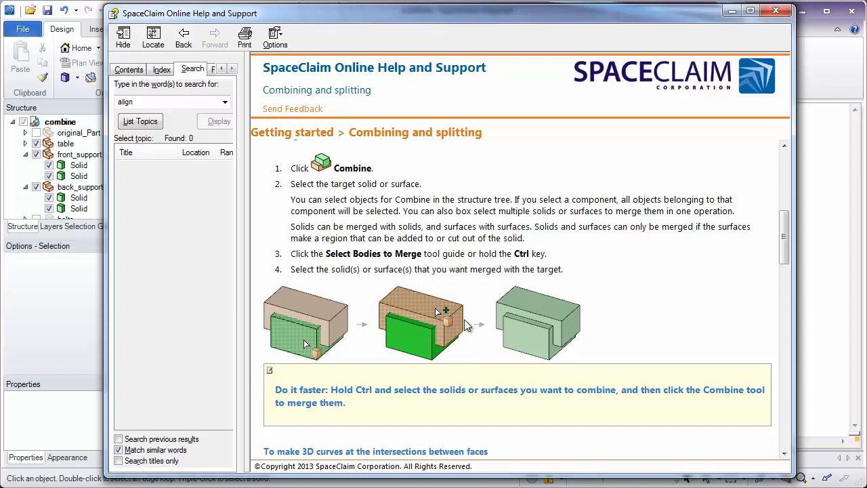
pyautogui.moveTo(538, 357)
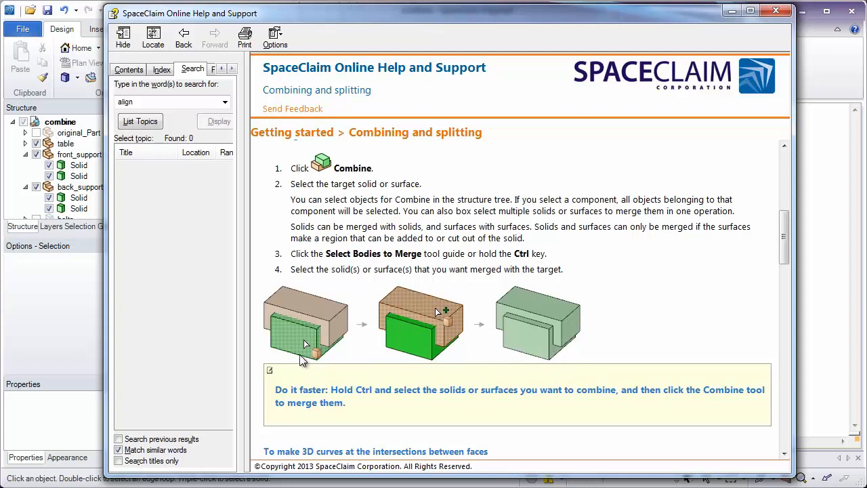
pyautogui.scroll(-3)
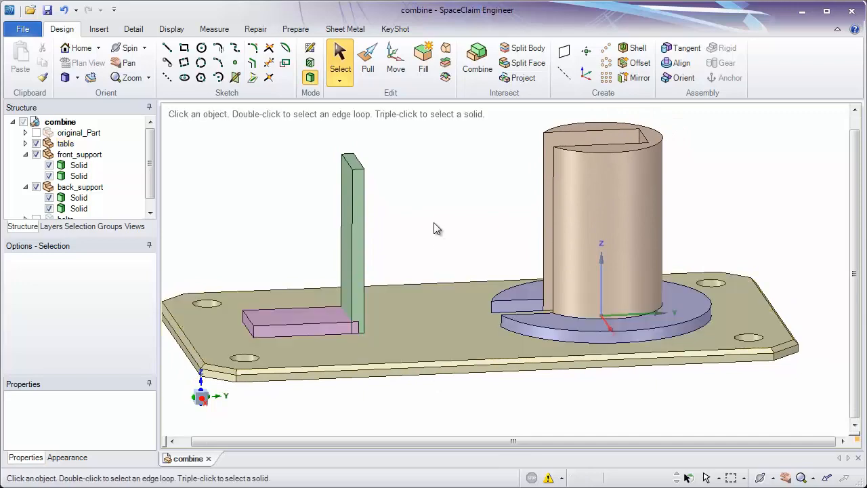
pyautogui.click(305, 325)
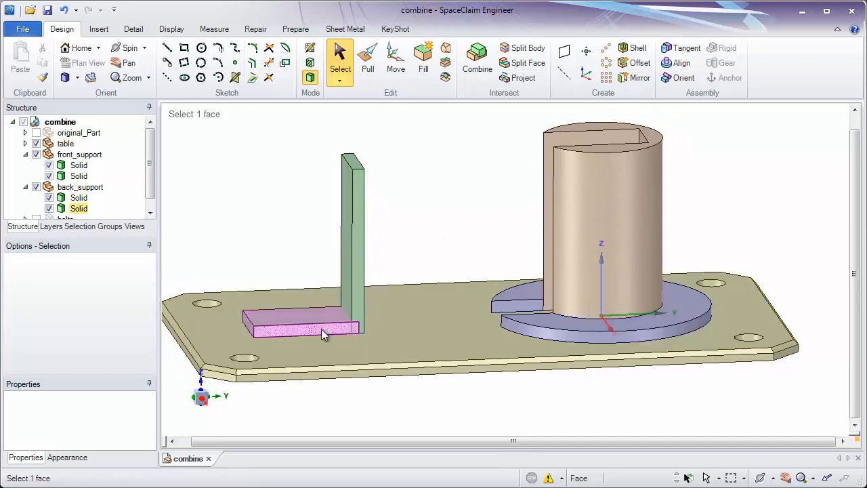
pyautogui.click(542, 331)
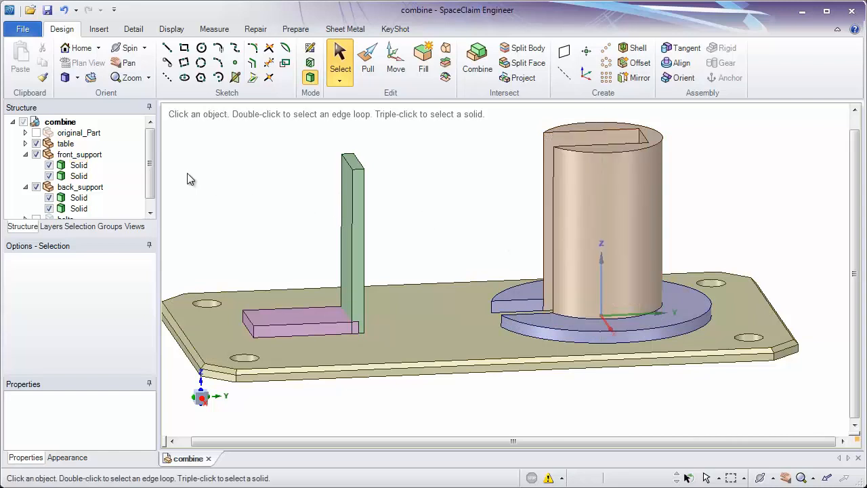
pyautogui.click(79, 143)
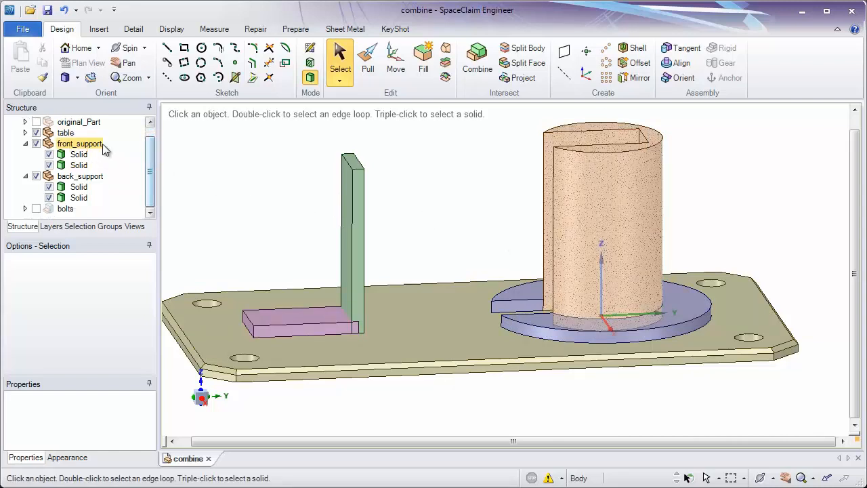
pyautogui.click(79, 143)
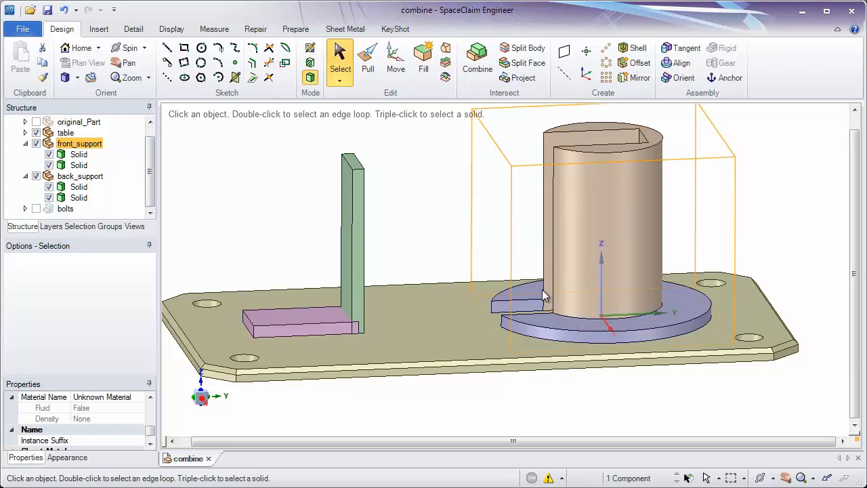
pyautogui.click(79, 176)
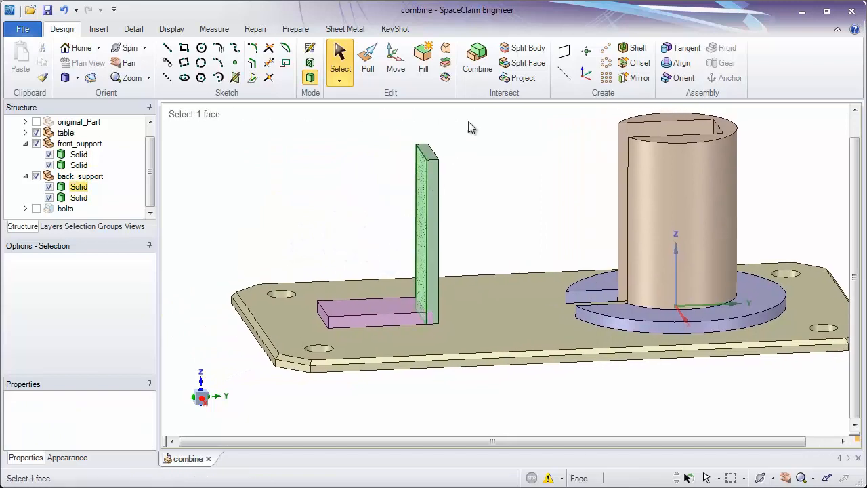
# Start Combine with the back support's flat foot as target and switch to merge mode
pyautogui.click(477, 59)
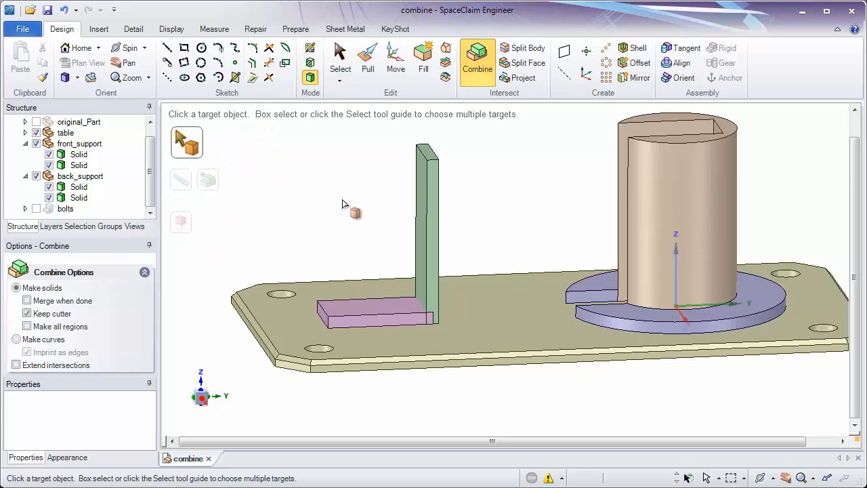
pyautogui.moveTo(364, 211)
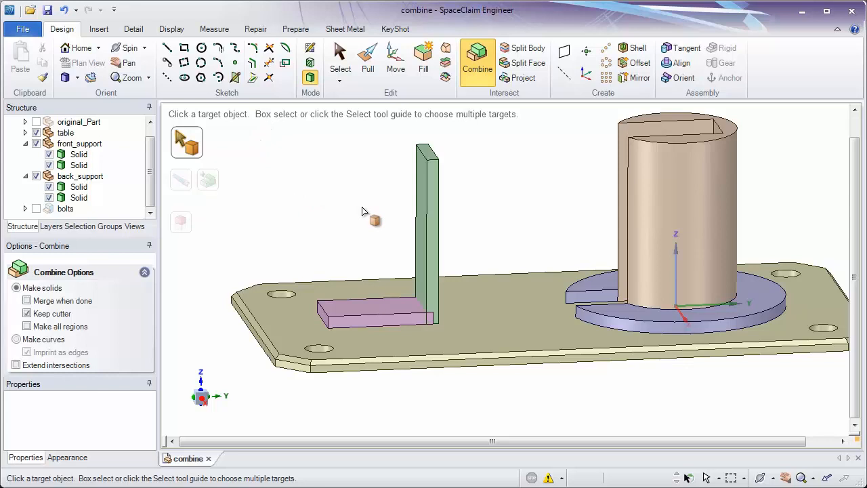
pyautogui.moveTo(354, 195)
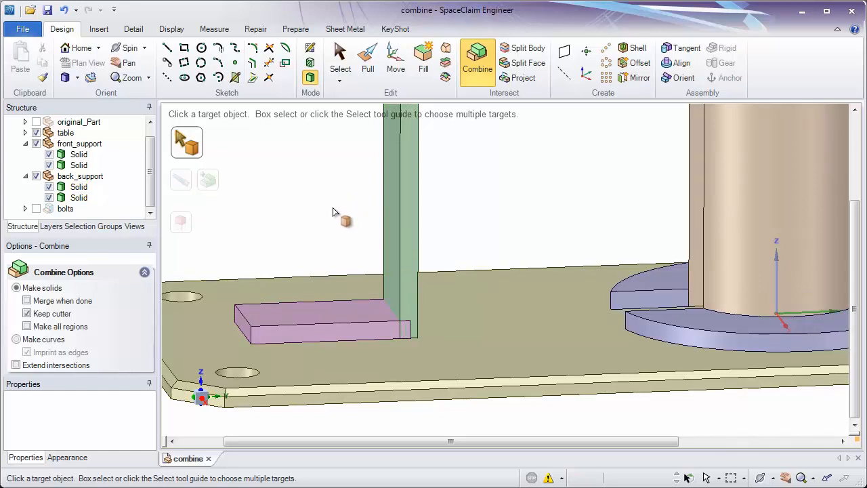
pyautogui.click(332, 322)
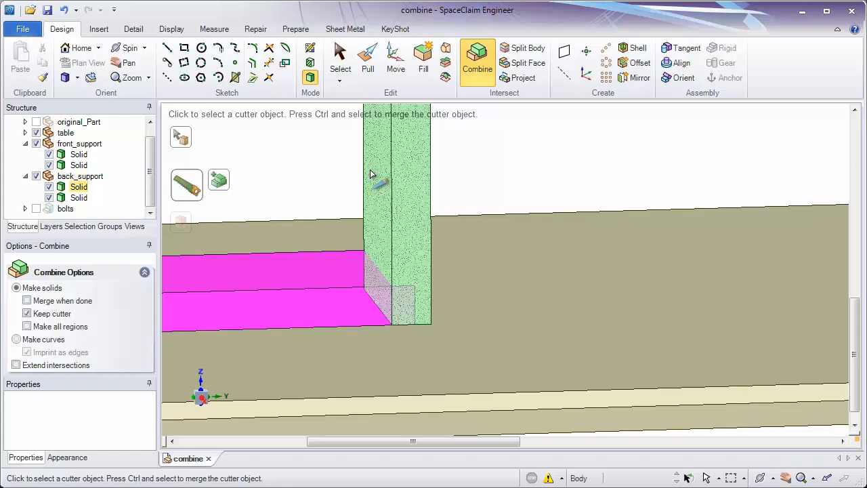
pyautogui.moveTo(404, 304)
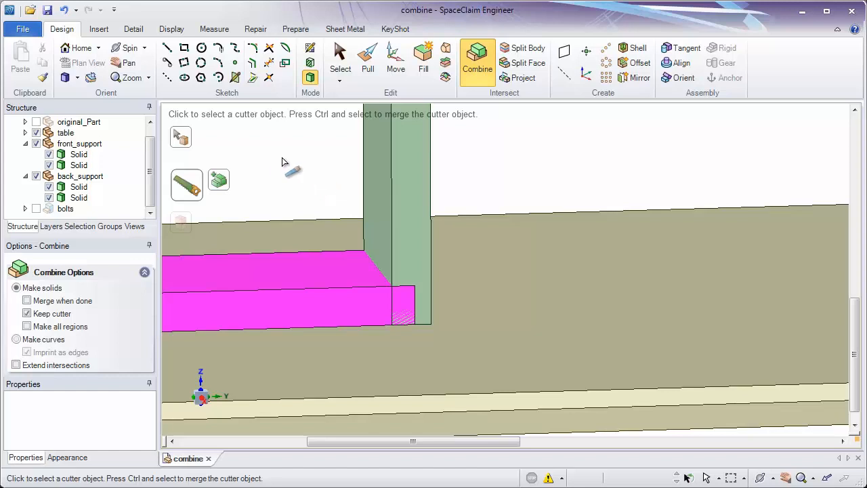
pyautogui.moveTo(219, 183)
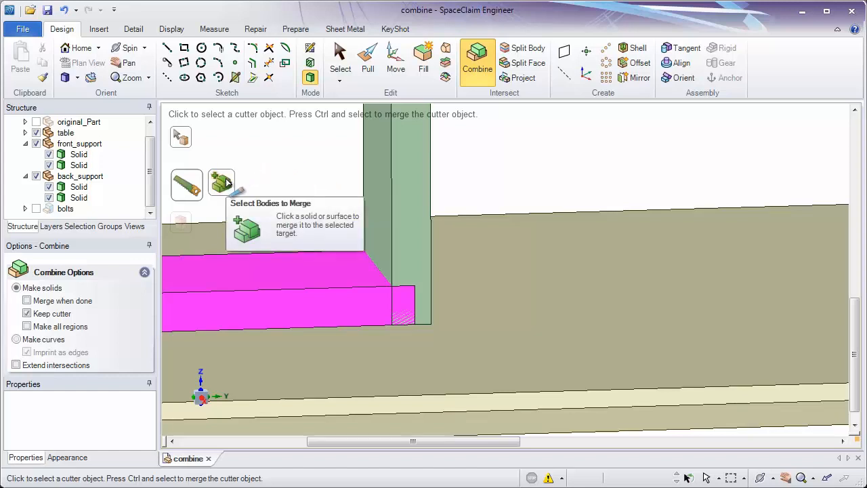
pyautogui.click(396, 197)
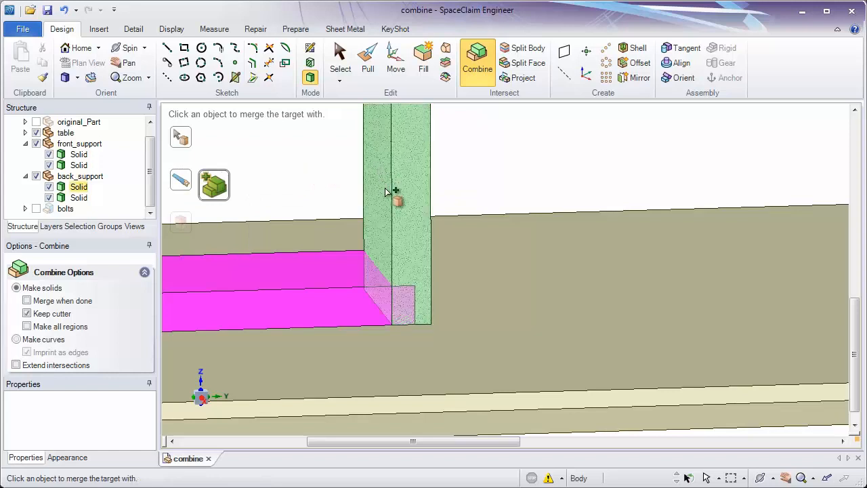
# Merge the back support's upright plate into its flat foot as one solid
pyautogui.click(396, 196)
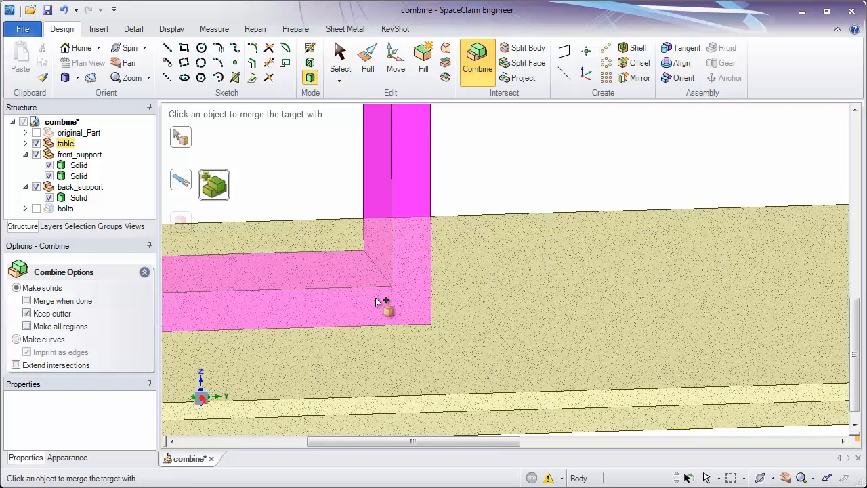
pyautogui.moveTo(378, 300)
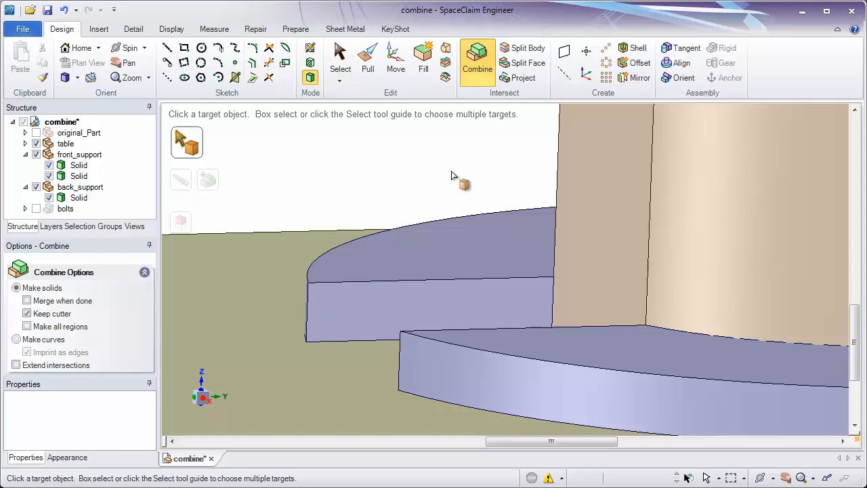
pyautogui.moveTo(454, 173)
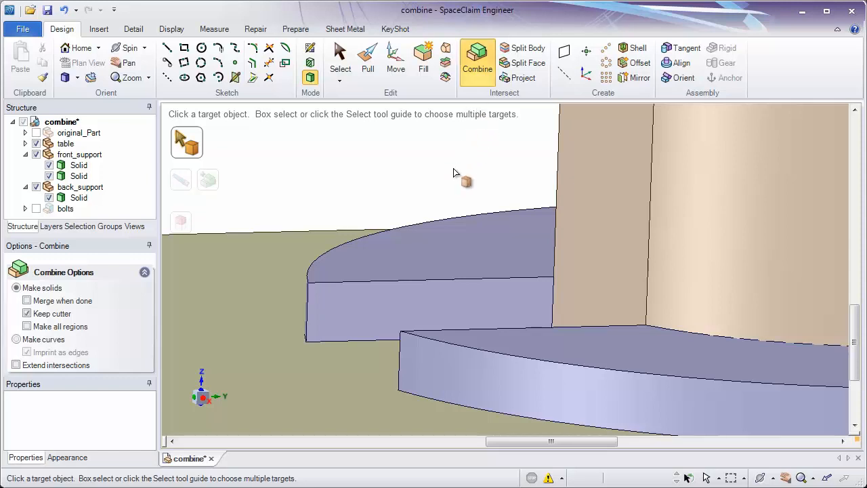
pyautogui.moveTo(455, 171)
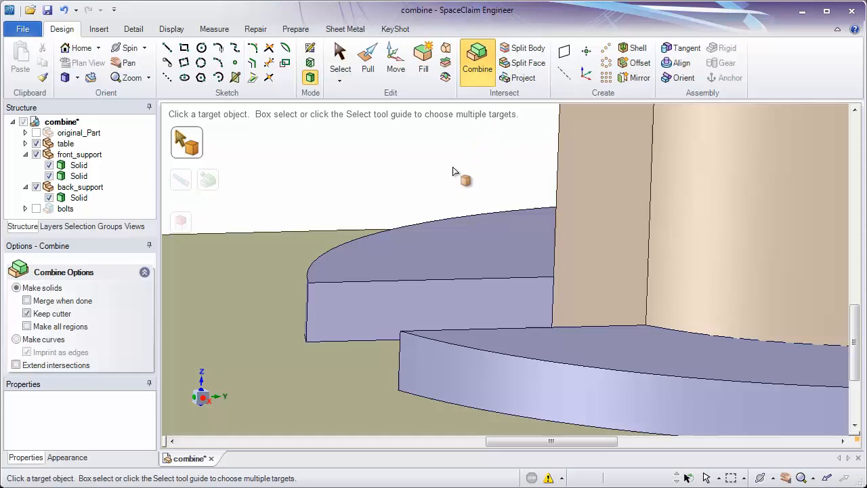
pyautogui.moveTo(512, 141)
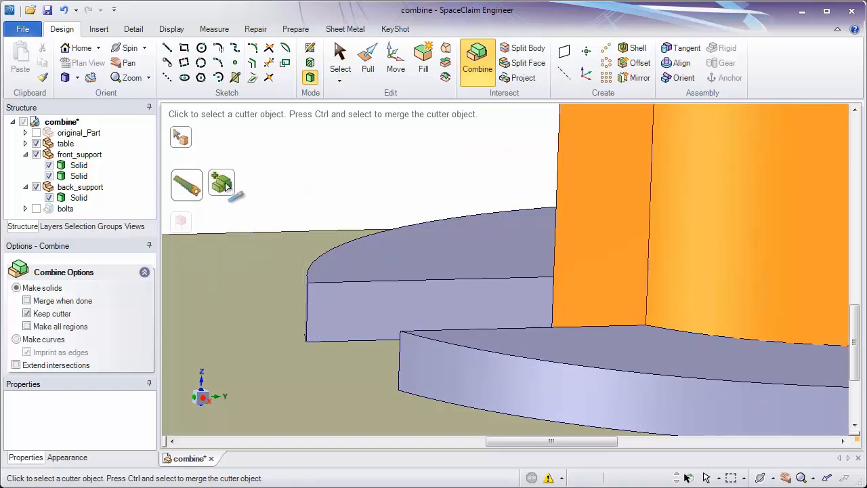
# Merge the second front_support solid into the target and make original_Part visible again
pyautogui.click(221, 185)
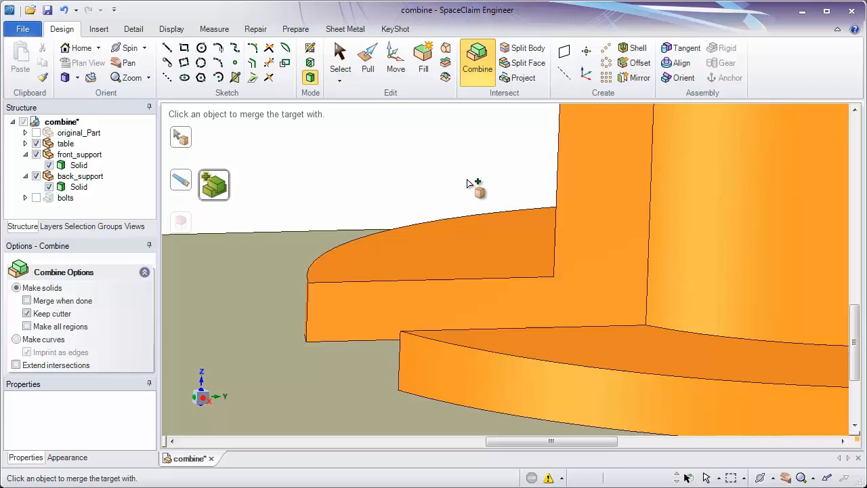
pyautogui.moveTo(471, 180)
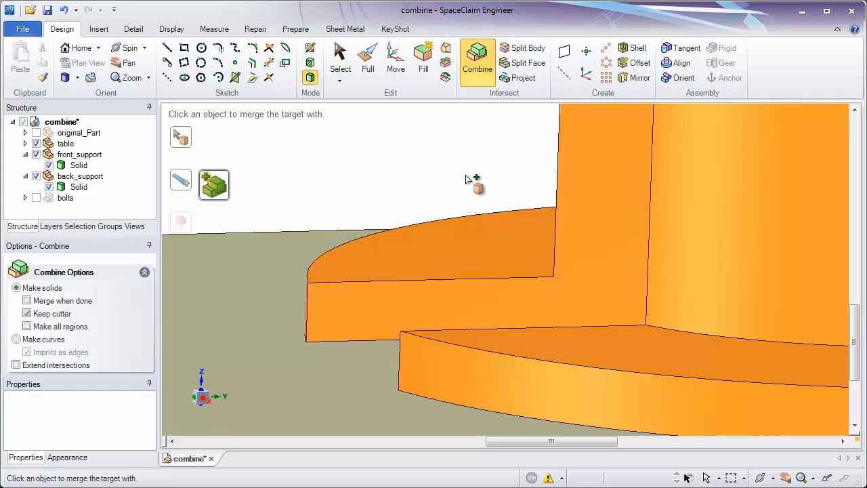
pyautogui.moveTo(236, 191)
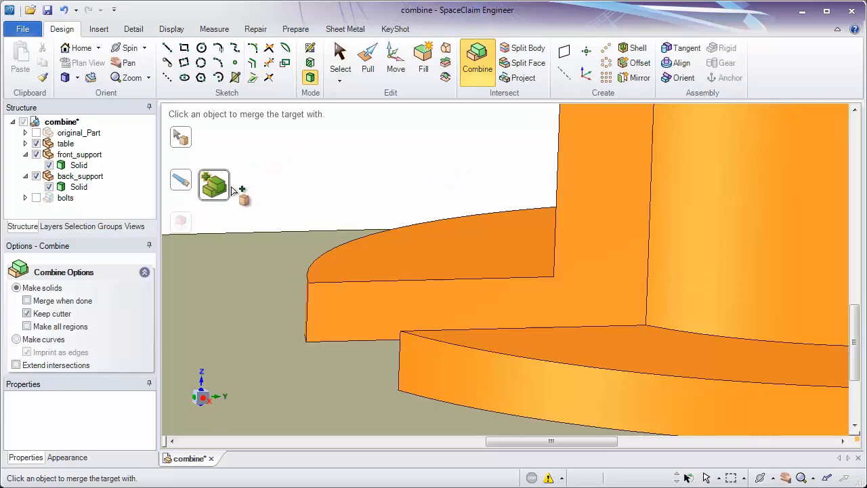
pyautogui.moveTo(241, 173)
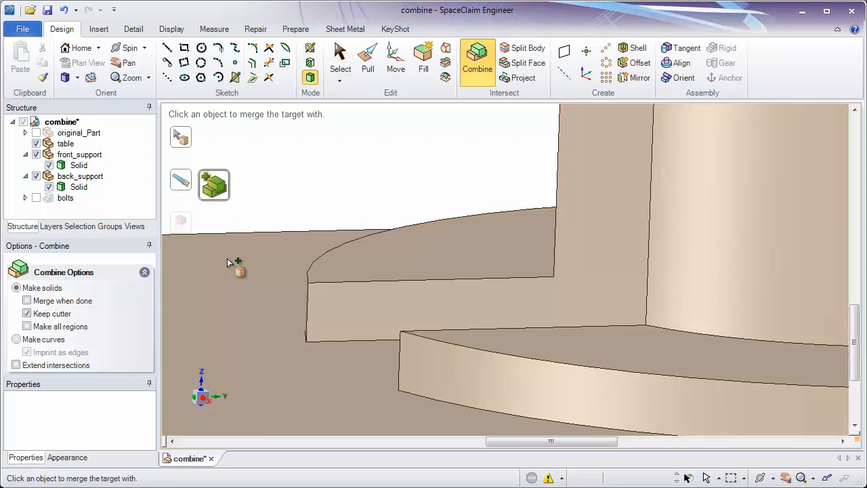
pyautogui.moveTo(340, 297)
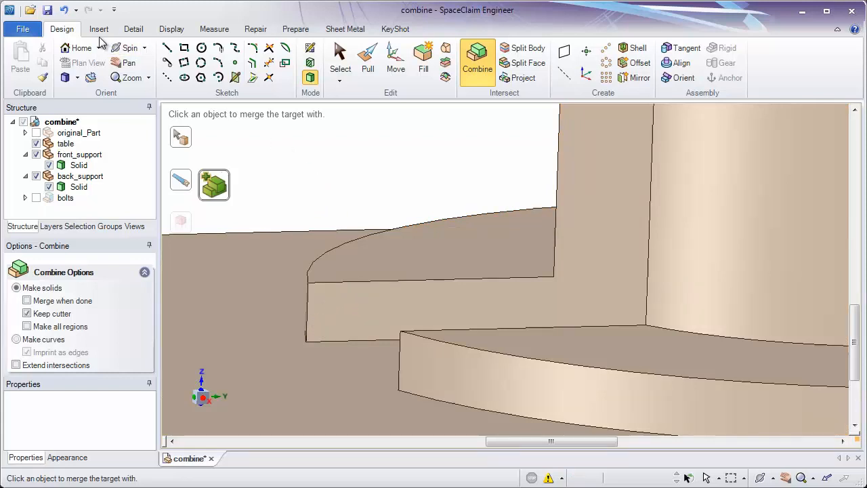
pyautogui.moveTo(64, 10)
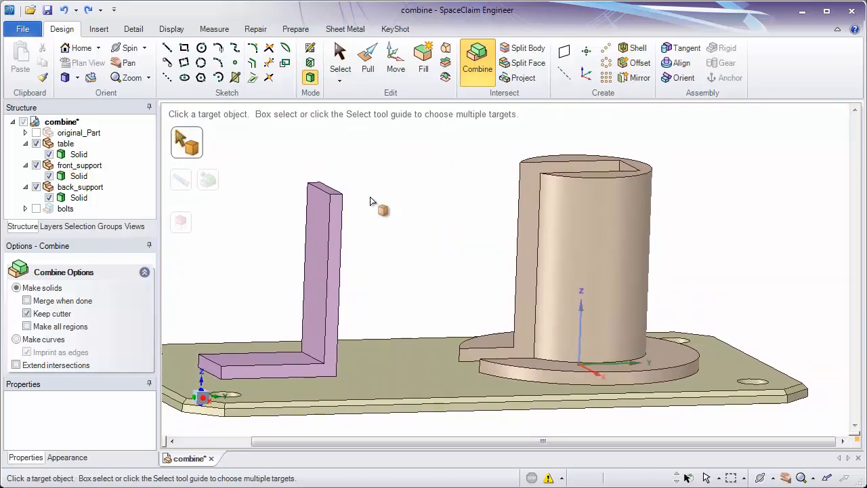
pyautogui.click(79, 132)
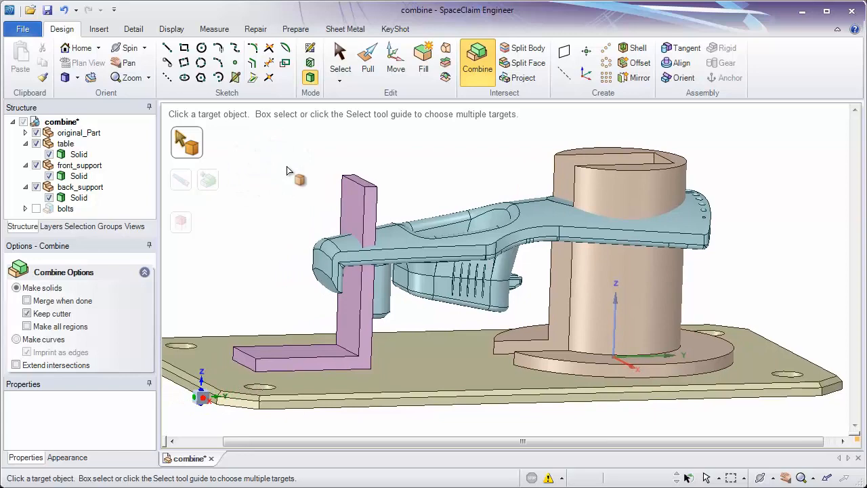
pyautogui.moveTo(324, 168)
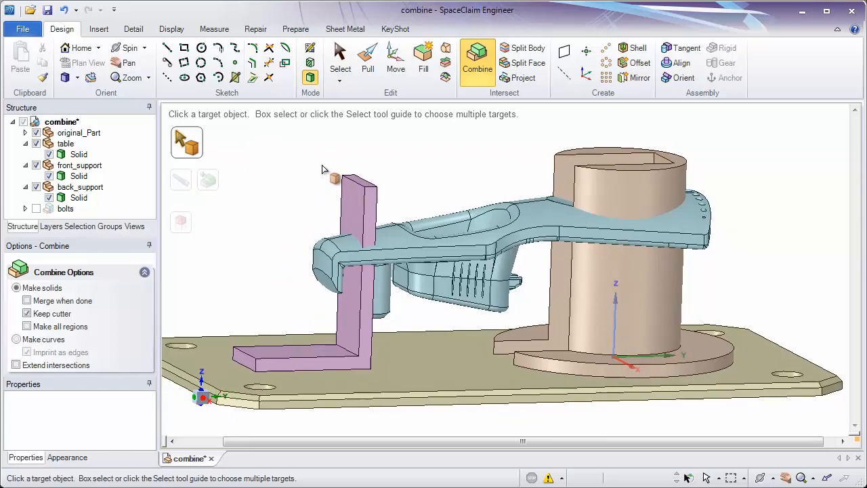
# Zoom to the back support and choose it as the Combine target to be cut
pyautogui.click(335, 178)
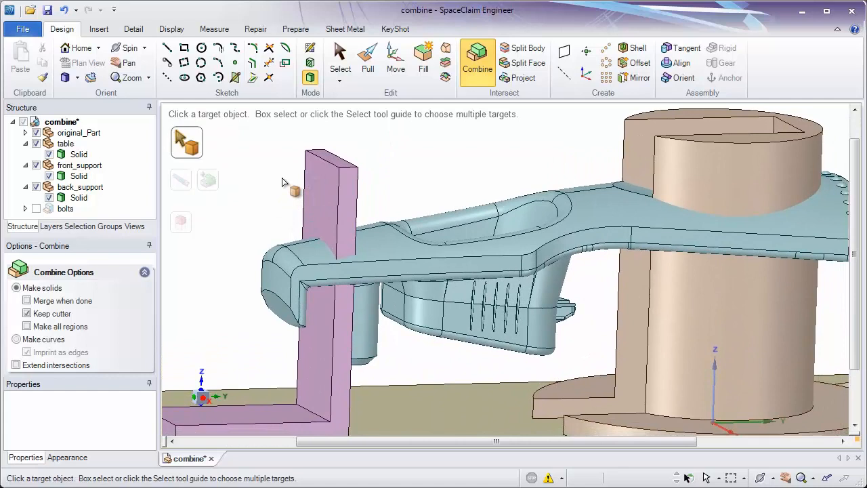
pyautogui.moveTo(279, 177)
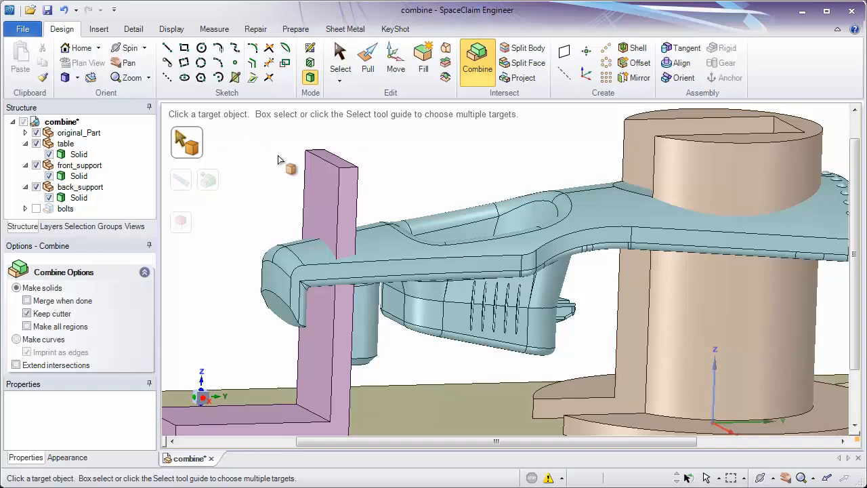
pyautogui.click(332, 244)
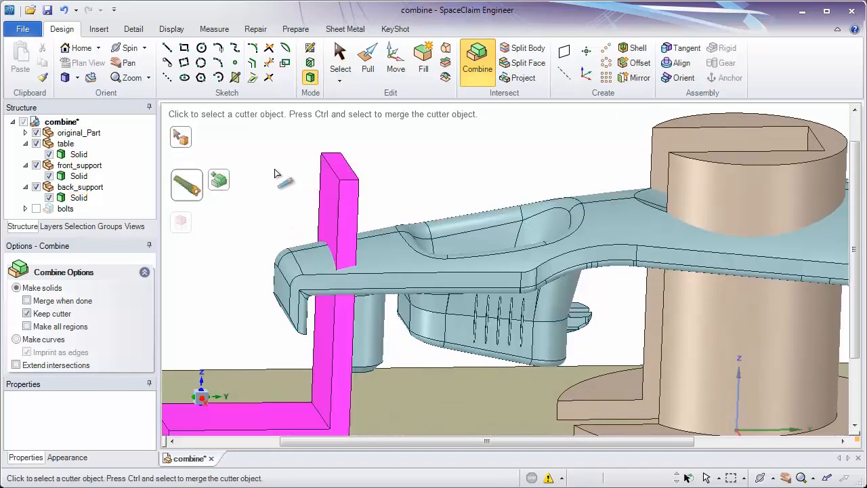
pyautogui.moveTo(187, 185)
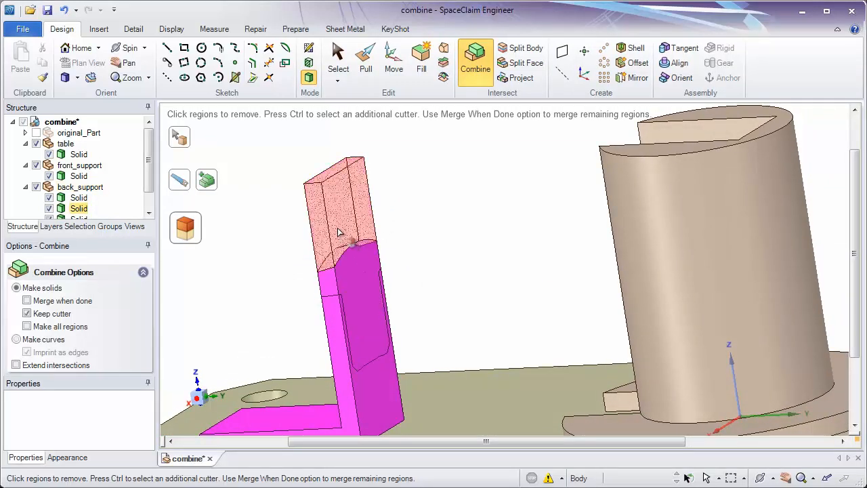
# Cut the back support with original_Part and remove its top piece above the part
pyautogui.click(339, 231)
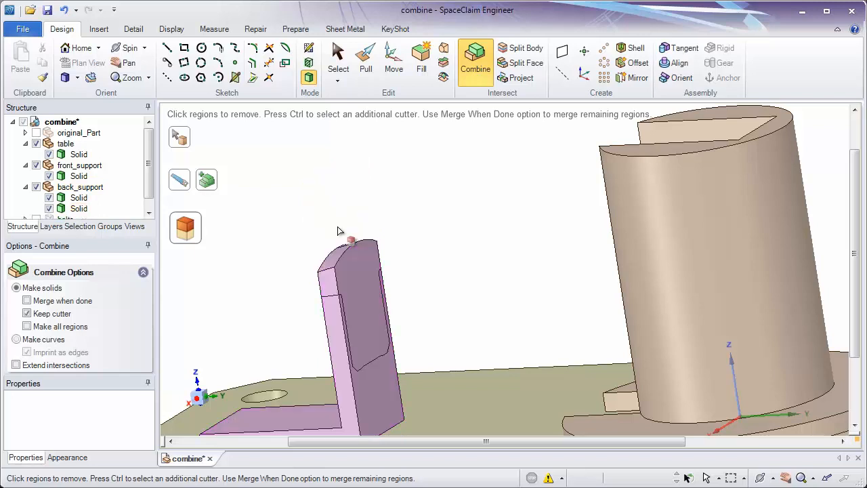
pyautogui.click(352, 263)
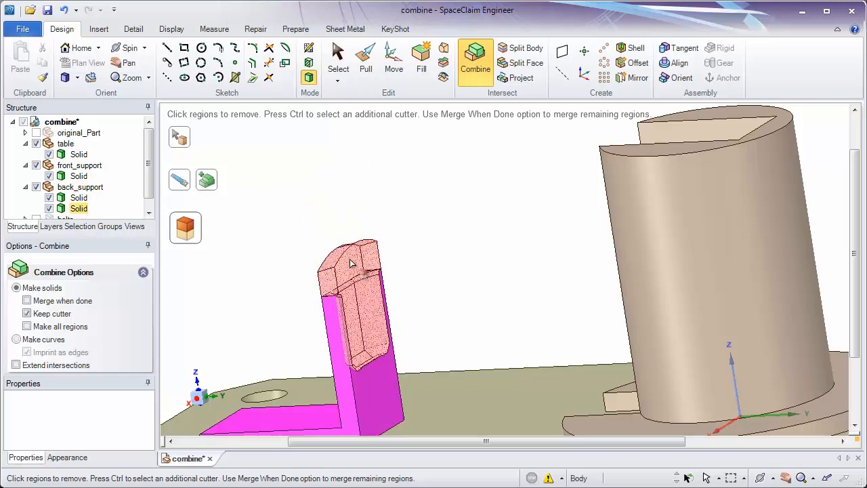
pyautogui.moveTo(185, 228)
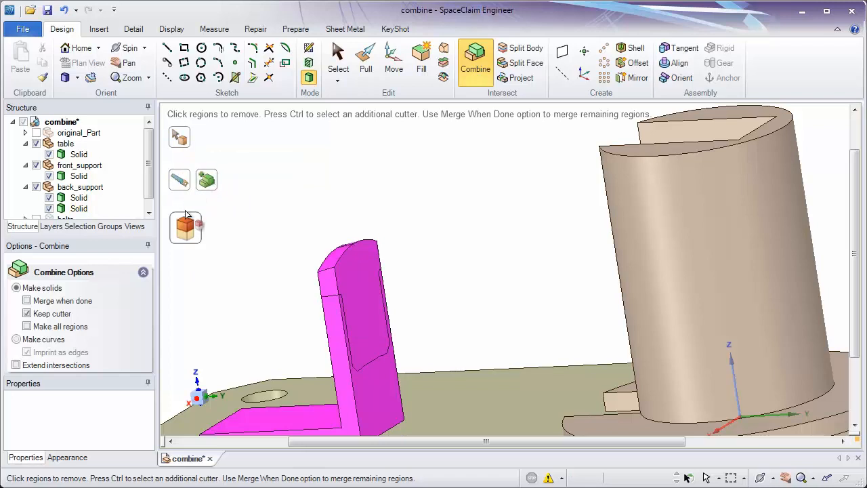
pyautogui.moveTo(185, 227)
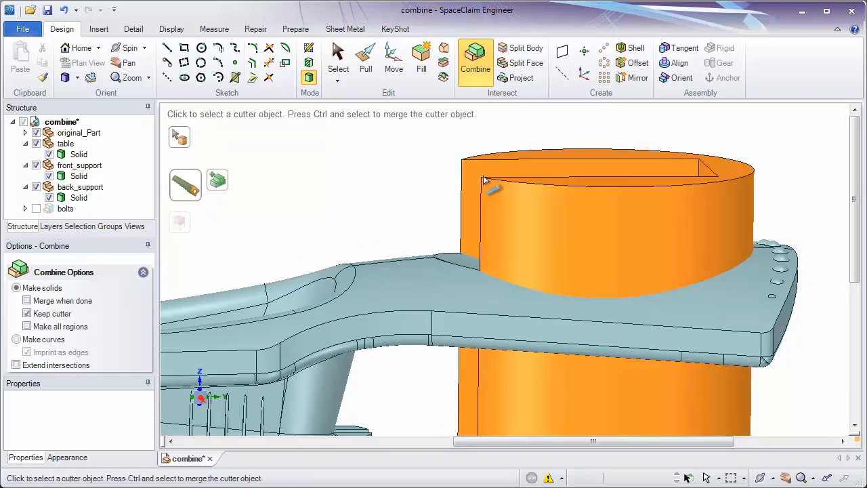
pyautogui.moveTo(397, 268)
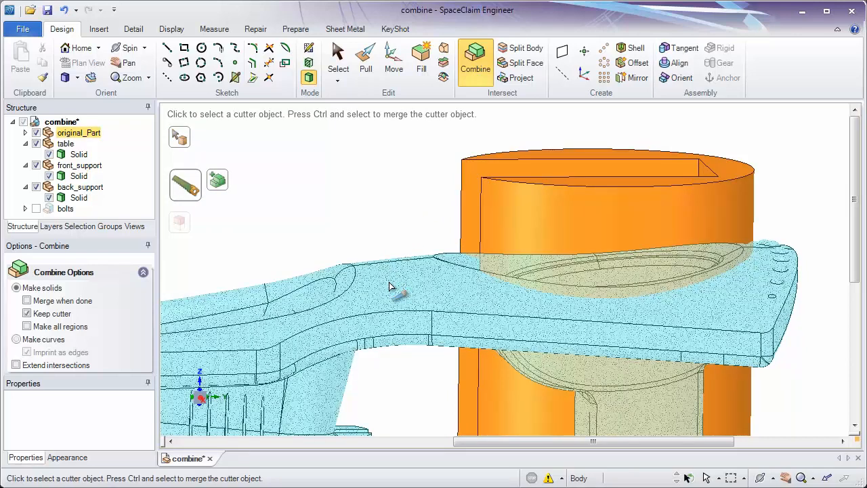
# Split the front support with original_Part as cutter, hide original_Part, and finish the Combine
pyautogui.click(390, 284)
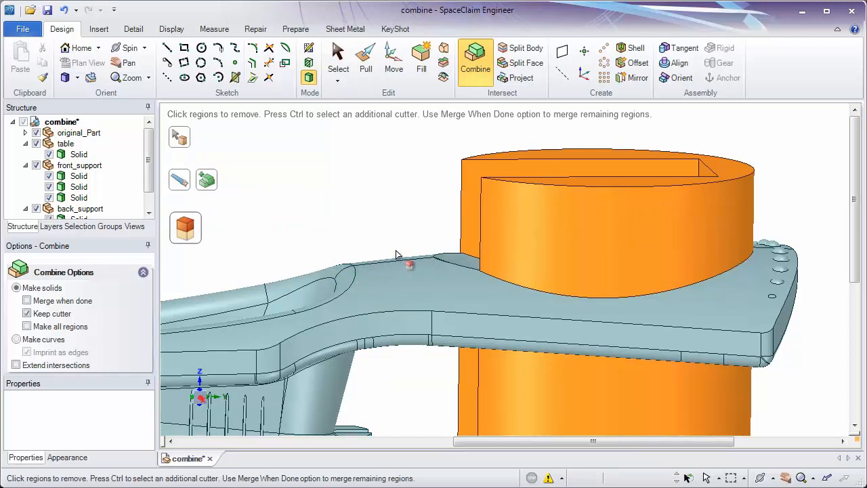
pyautogui.click(67, 143)
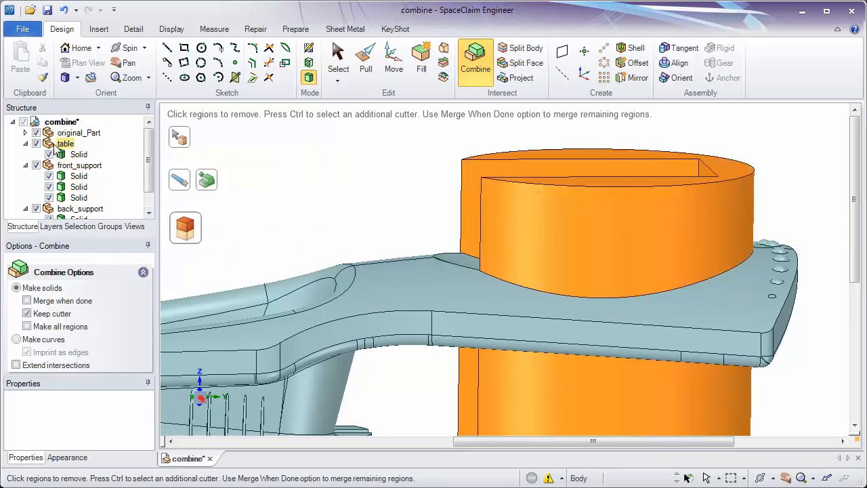
pyautogui.click(528, 268)
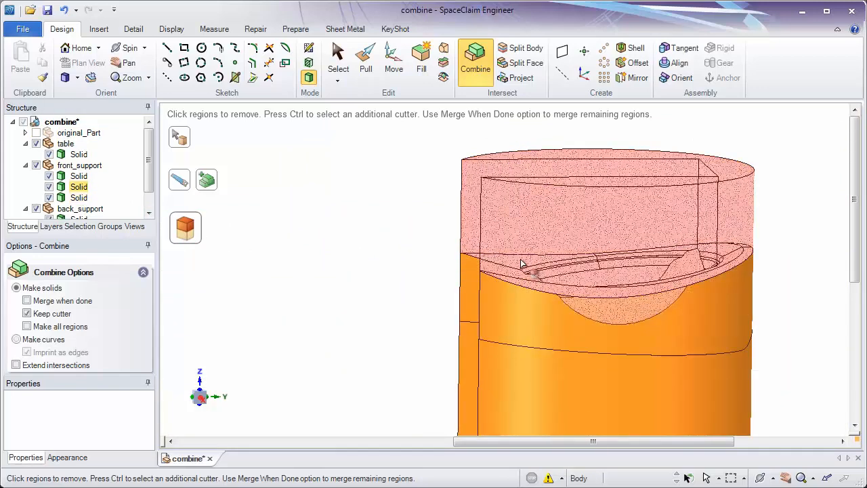
pyautogui.click(79, 165)
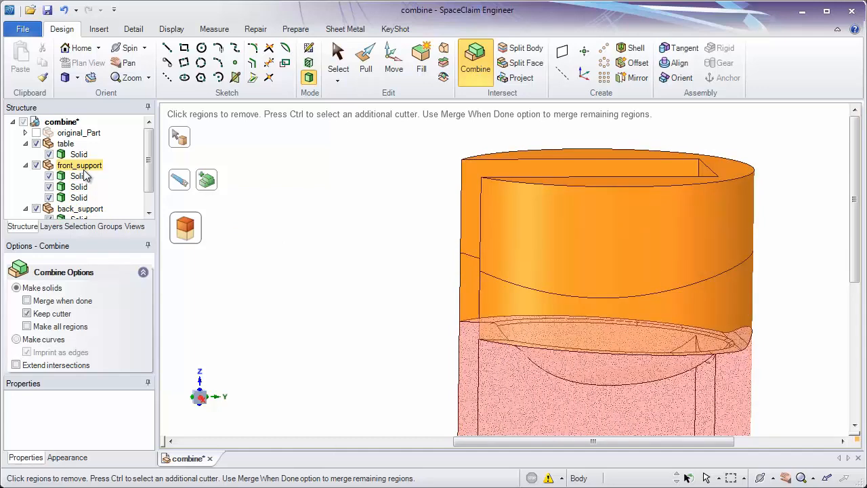
pyautogui.click(78, 197)
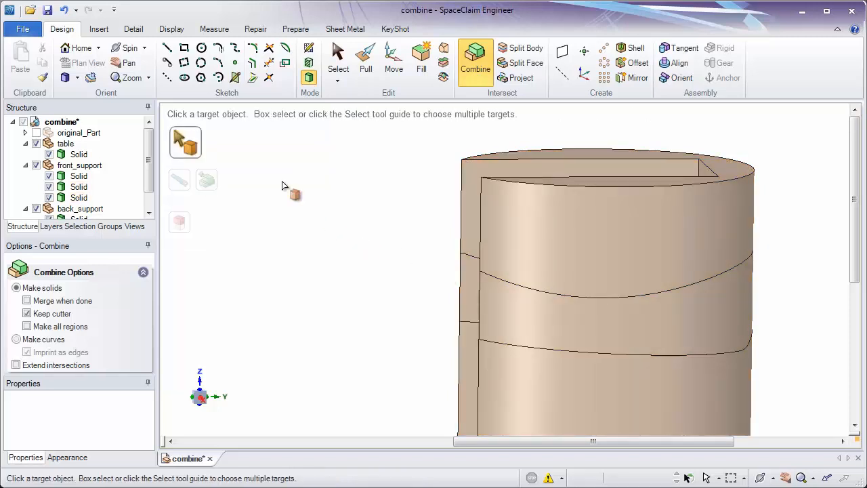
# Delete the extra front_support solids in the Structure tree, leaving one trimmed solid
pyautogui.click(338, 59)
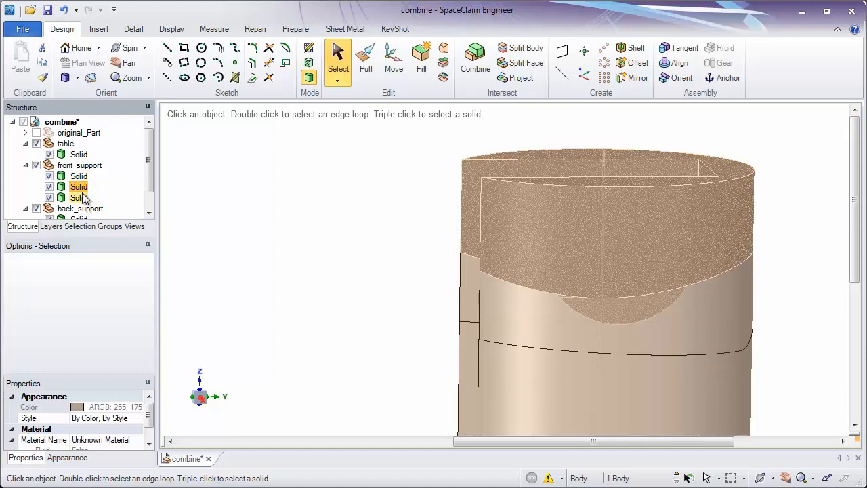
pyautogui.click(79, 197)
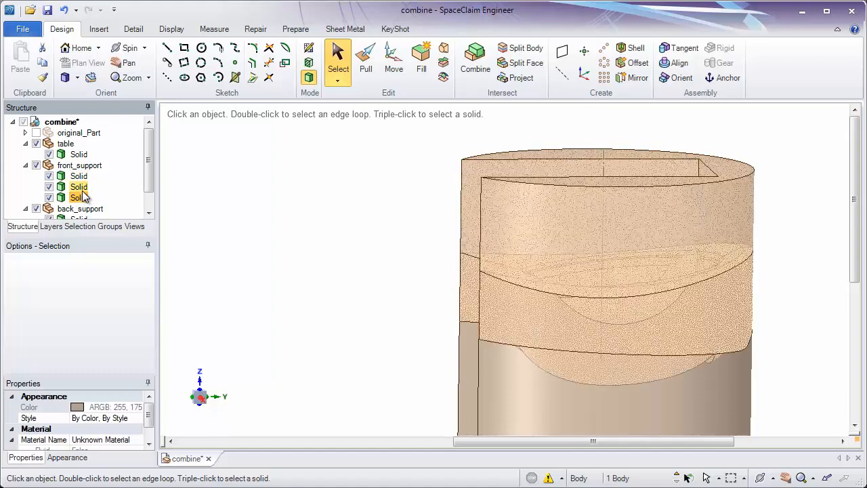
pyautogui.click(78, 176)
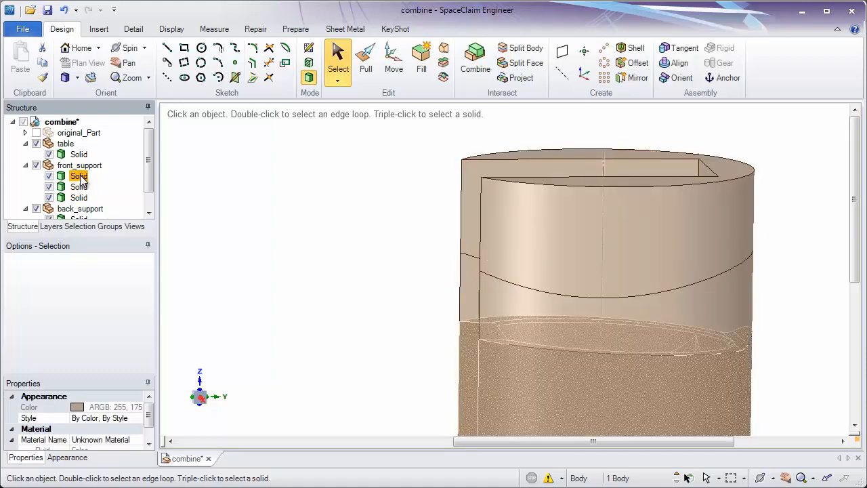
pyautogui.click(78, 186)
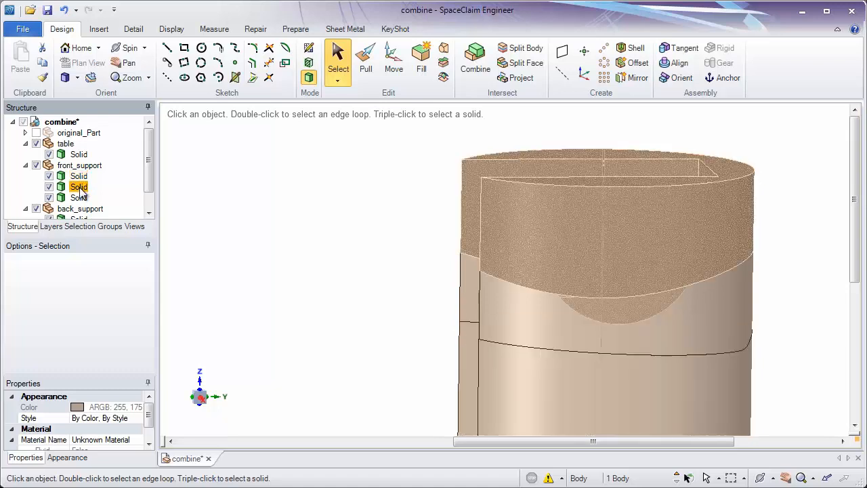
pyautogui.rightClick(79, 187)
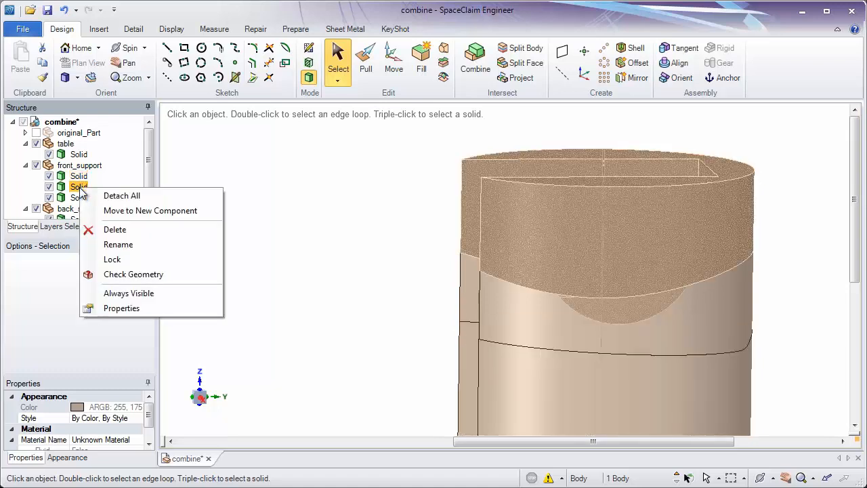
pyautogui.moveTo(129, 230)
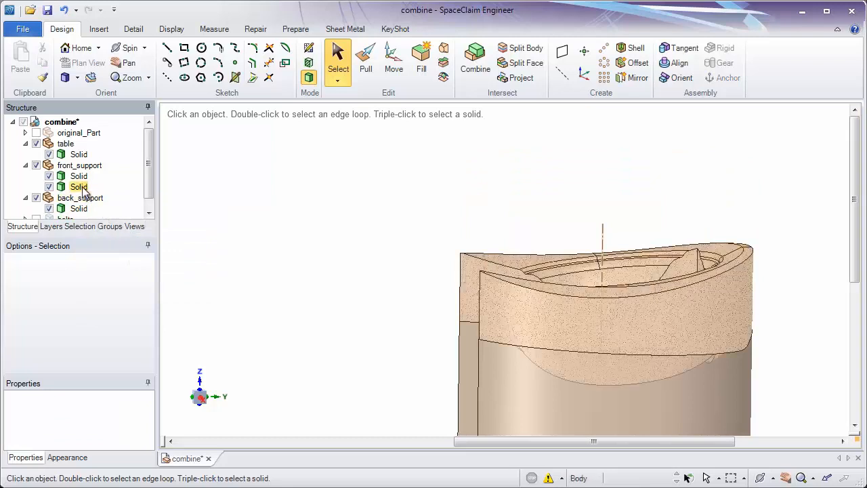
pyautogui.rightClick(79, 187)
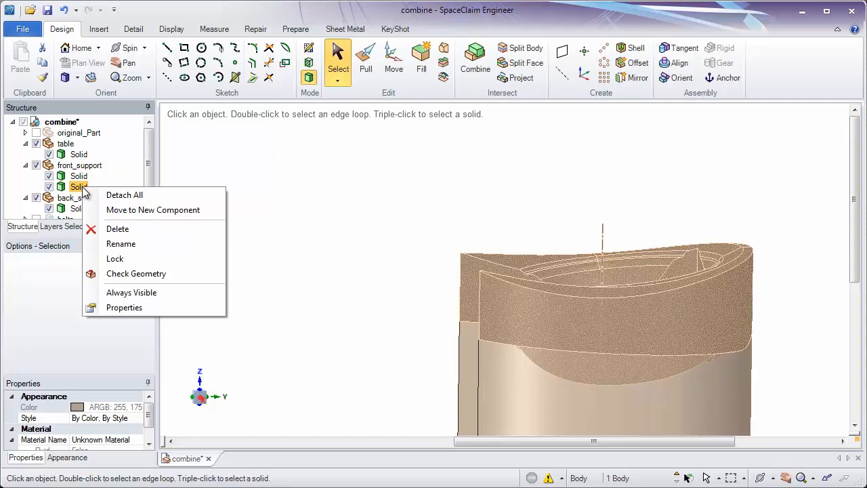
pyautogui.moveTo(117, 228)
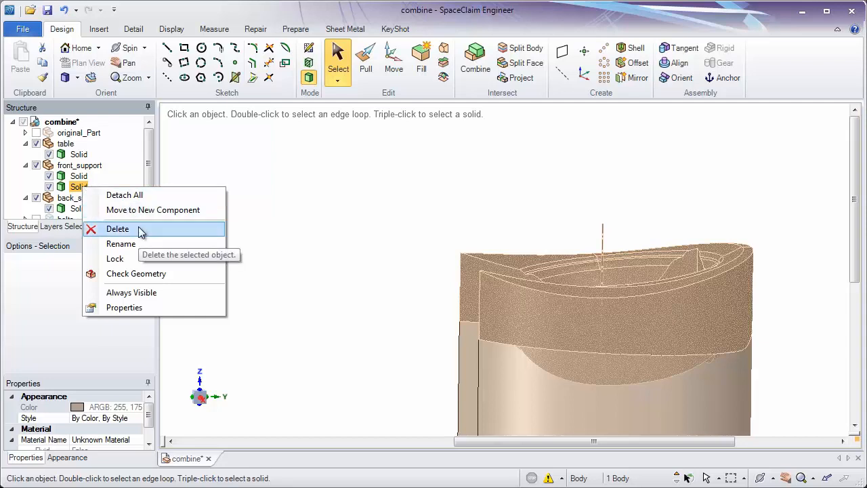
pyautogui.click(118, 228)
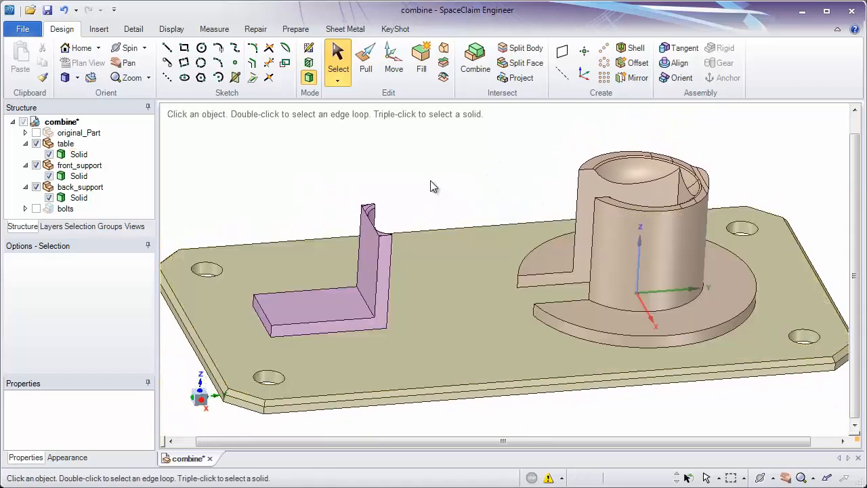
pyautogui.moveTo(415, 168)
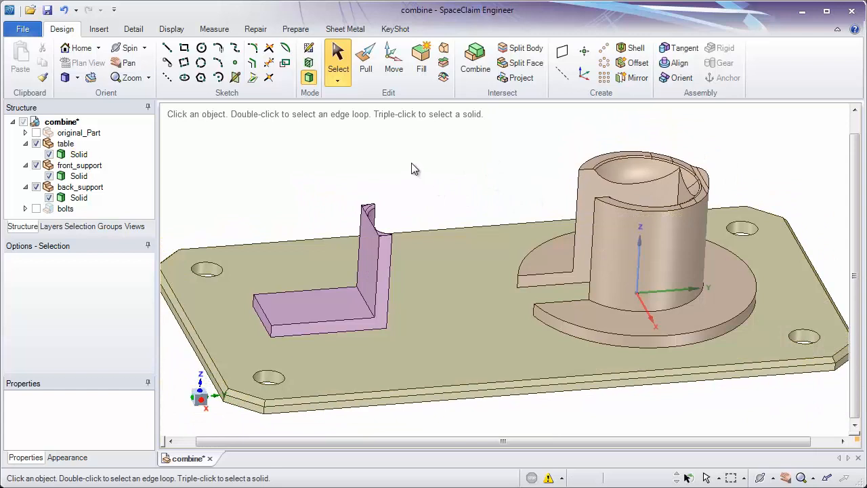
pyautogui.moveTo(381, 163)
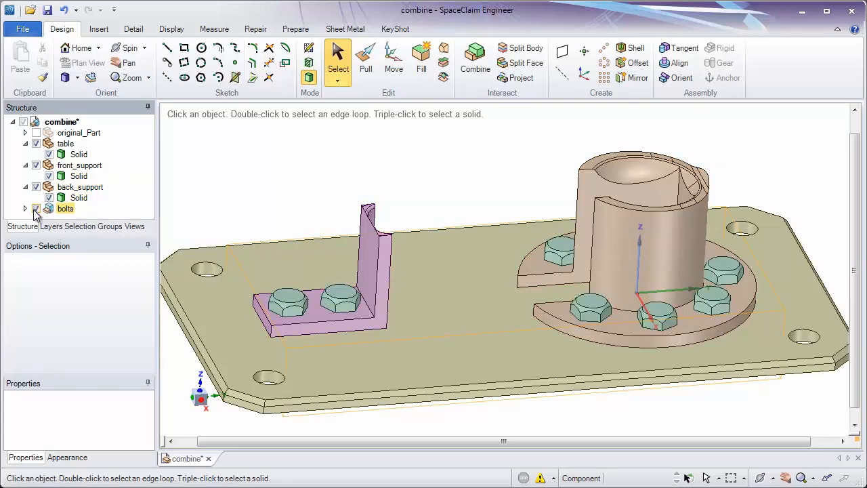
# Make the bolts component visible in the assembly
pyautogui.click(475, 59)
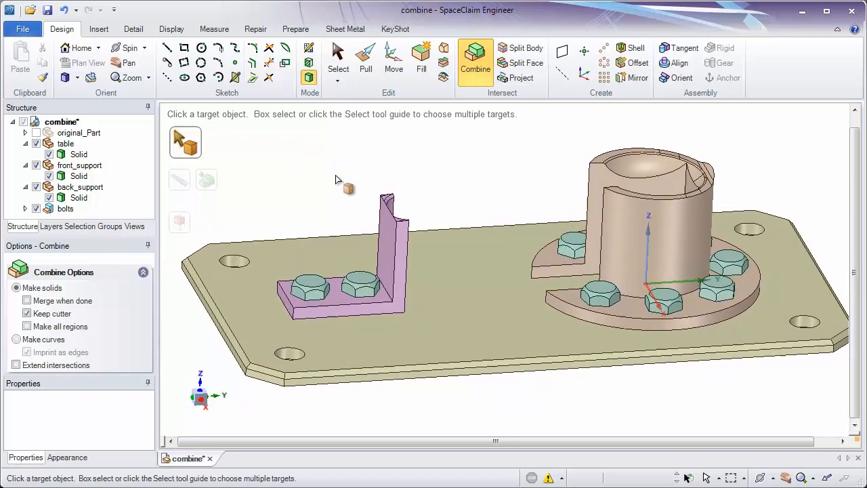
pyautogui.moveTo(218, 222)
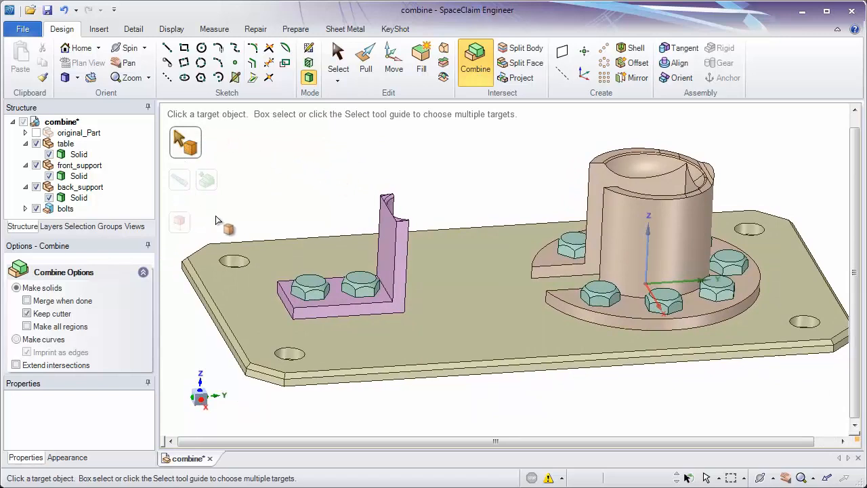
pyautogui.moveTo(185, 142)
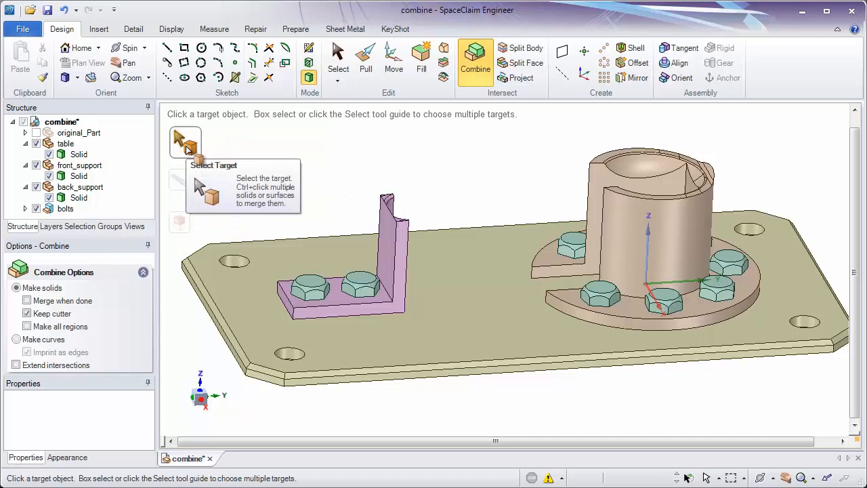
pyautogui.moveTo(321, 197)
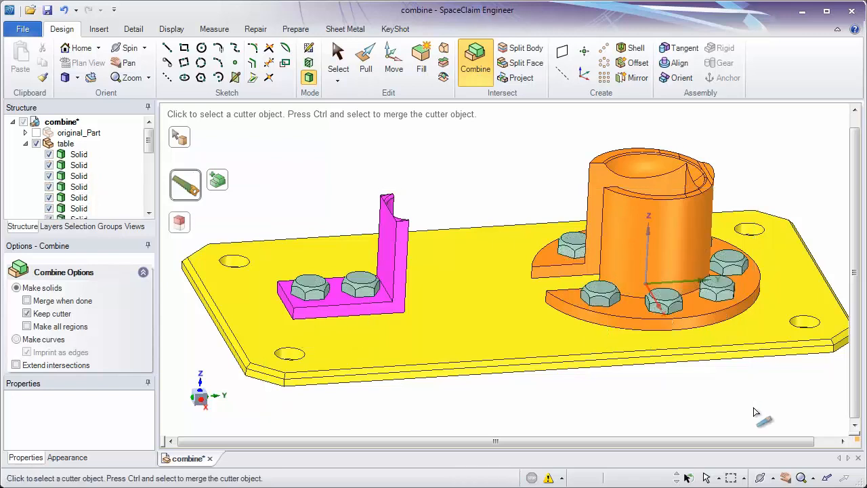
pyautogui.moveTo(335, 203)
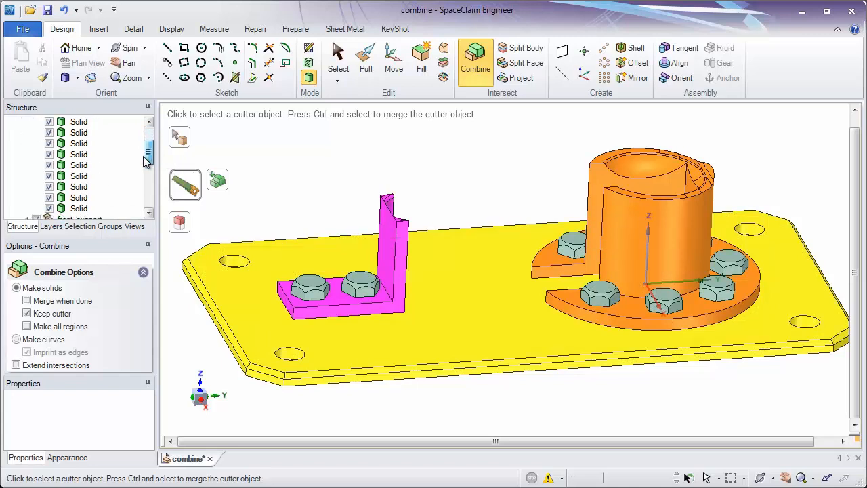
# Hide the bolts in the Structure tree to reveal the split bolt-shaped regions
pyautogui.click(78, 186)
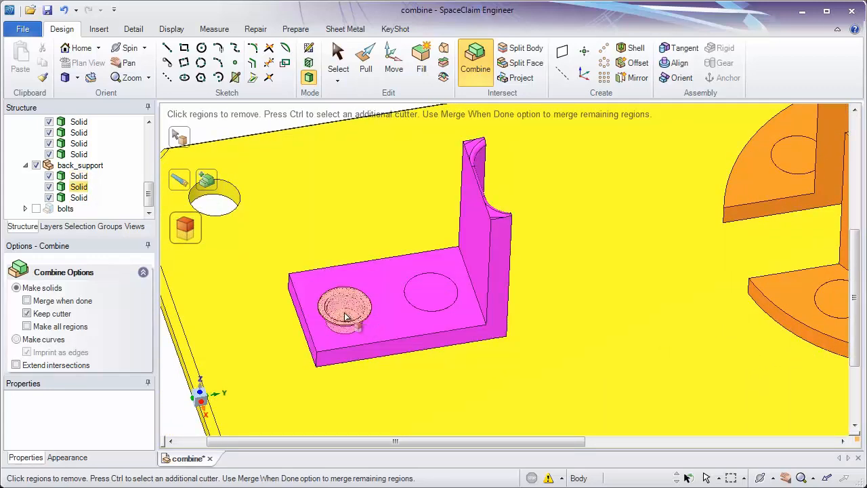
# Remove the bolt-shaped region from the back support to open its bolt hole
pyautogui.click(346, 308)
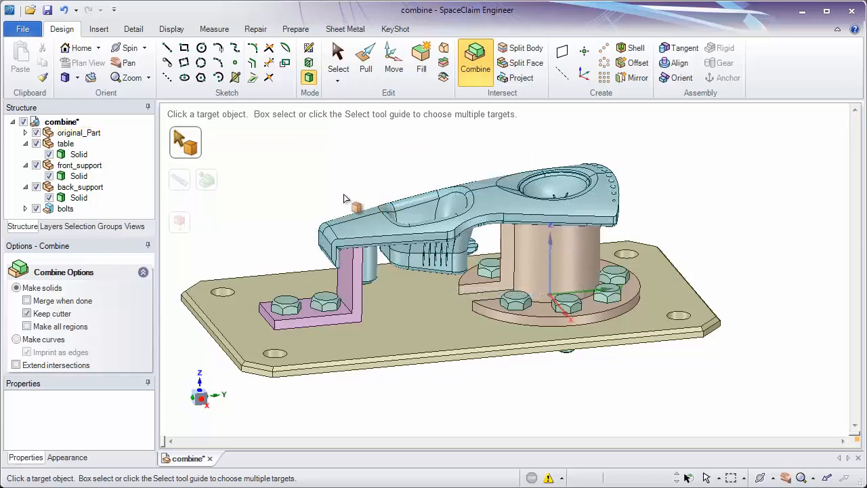
# Inspect the assembly, then leave Combine for the Select tool
pyautogui.click(82, 47)
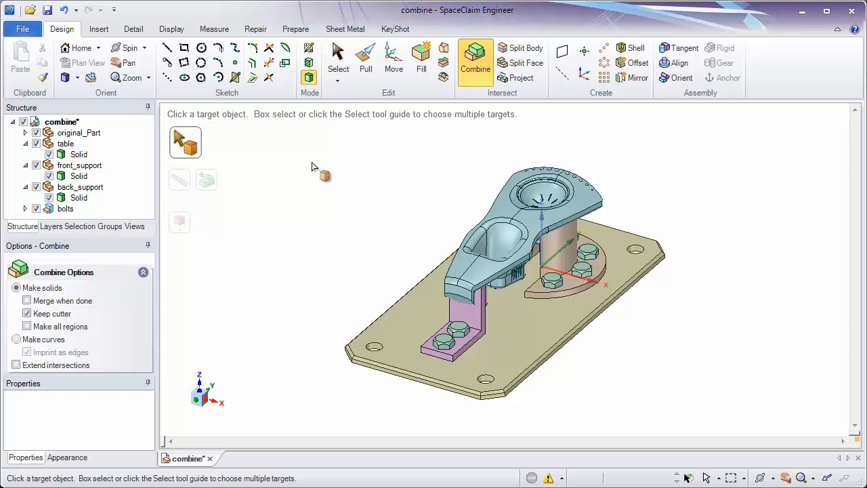
pyautogui.click(338, 62)
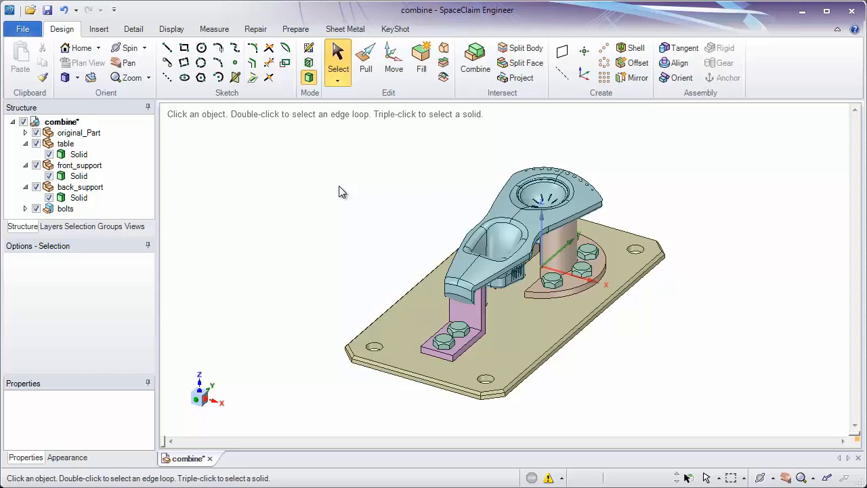
pyautogui.moveTo(410, 256)
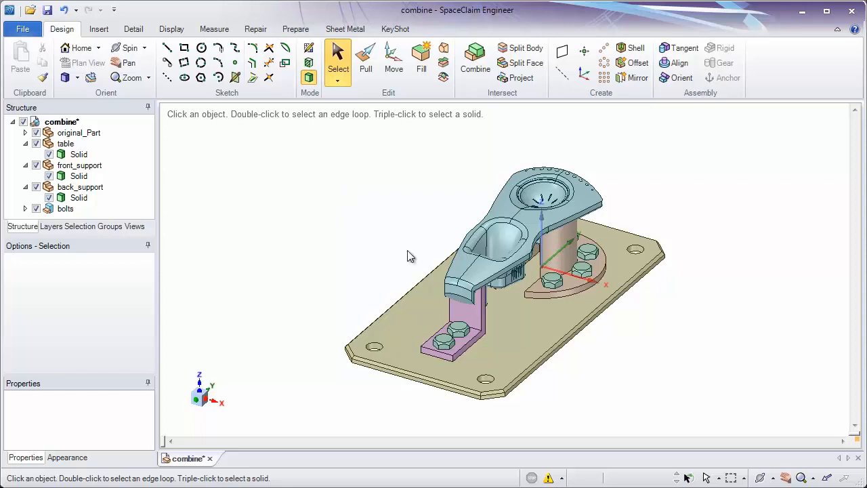